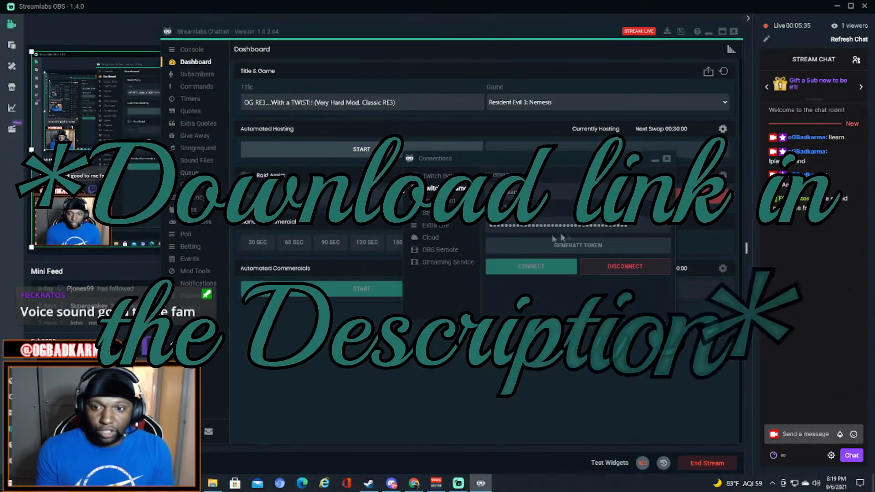
- Look over the existing chat commands, then go to the Sound Files list
click(361, 149)
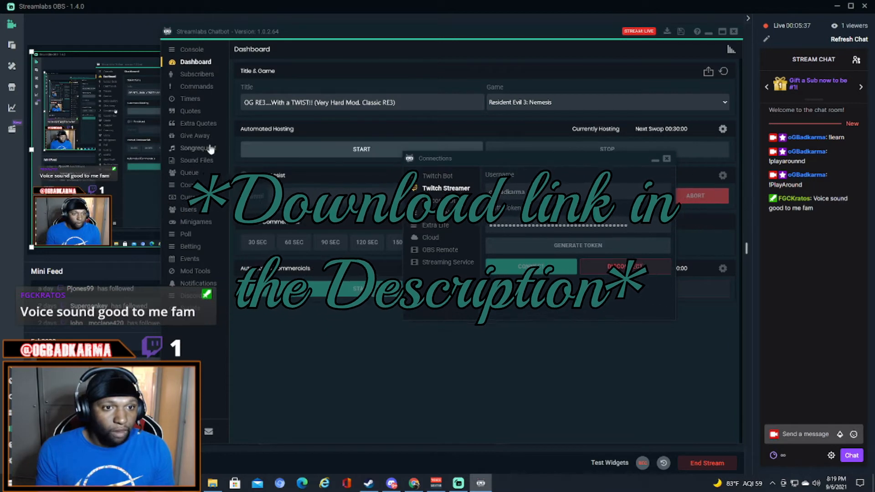
click(196, 86)
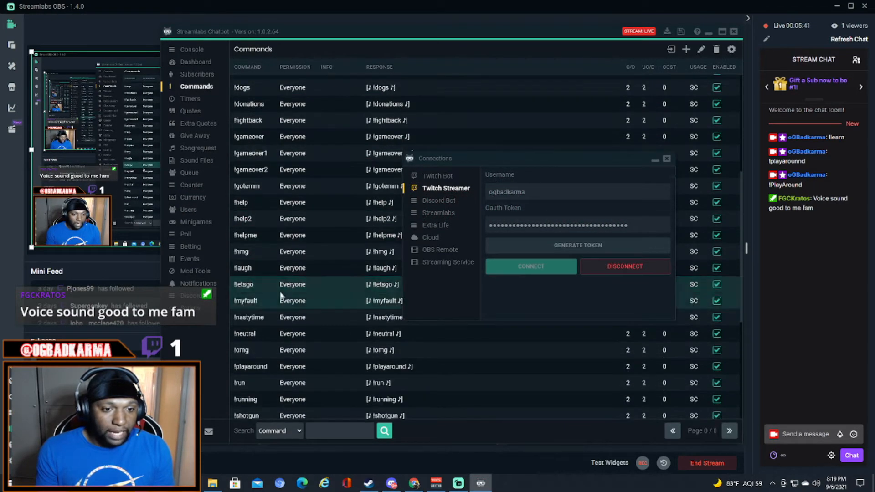
scroll(down, 3)
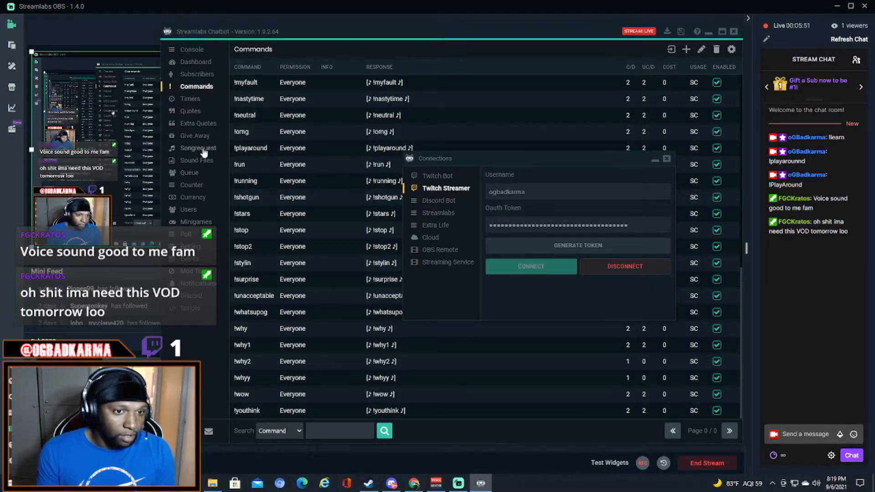
click(196, 160)
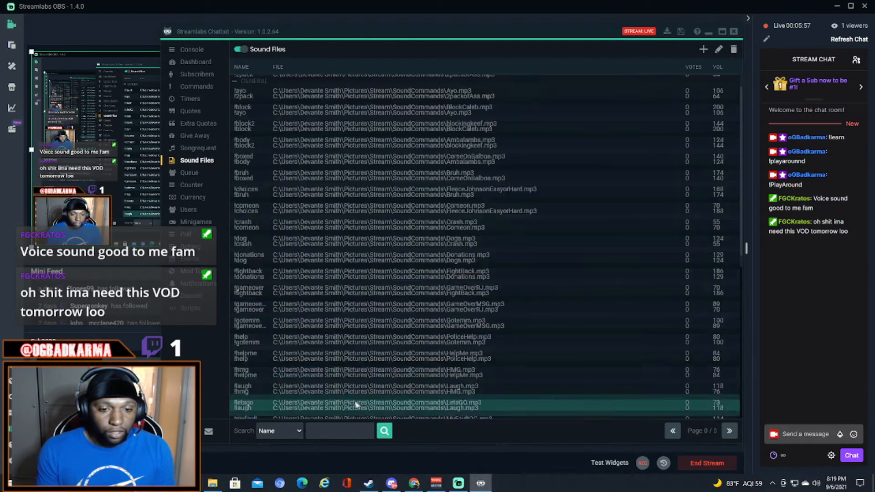
- Add a new sound file entry named '!perfect'
scroll(down, 3)
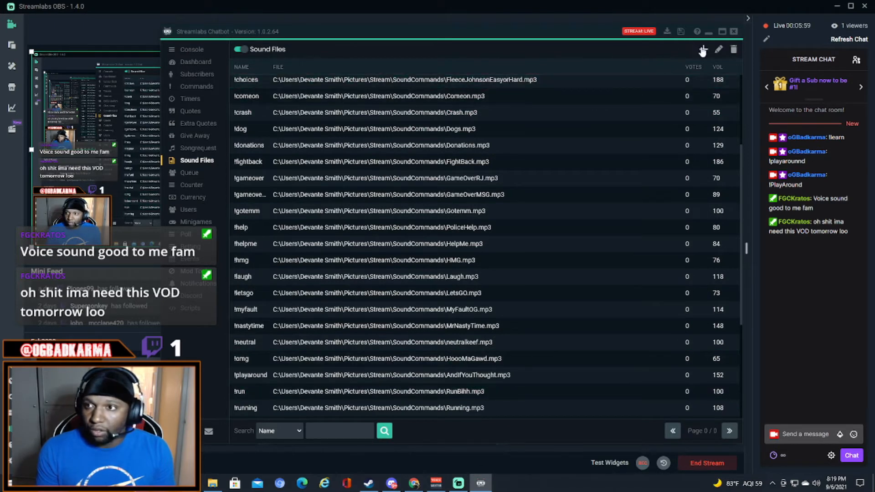
click(702, 49)
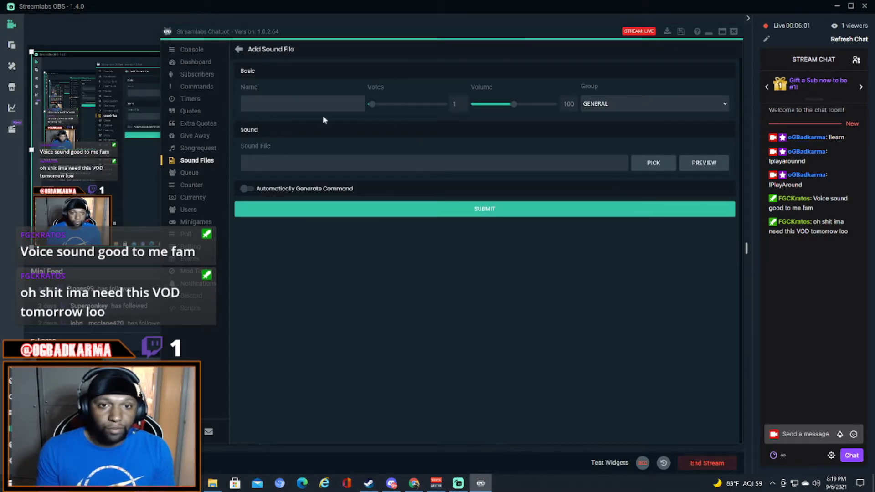
click(301, 104)
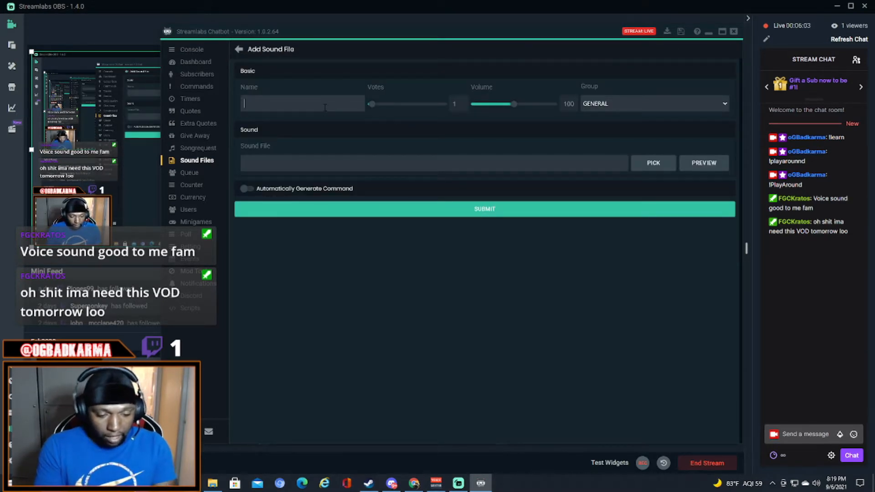
text(!perfect)
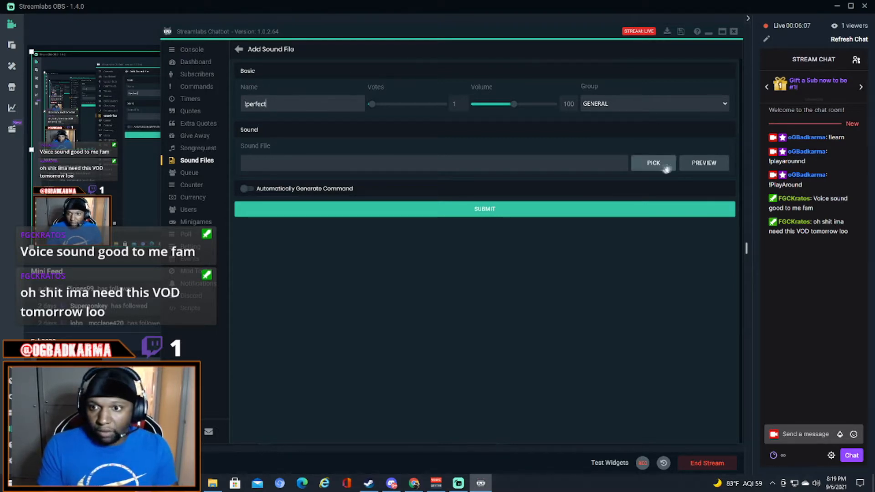
- Set the entry's sound file to Perfect.mp3 from Pictures > Stream > SoundCommands
click(652, 162)
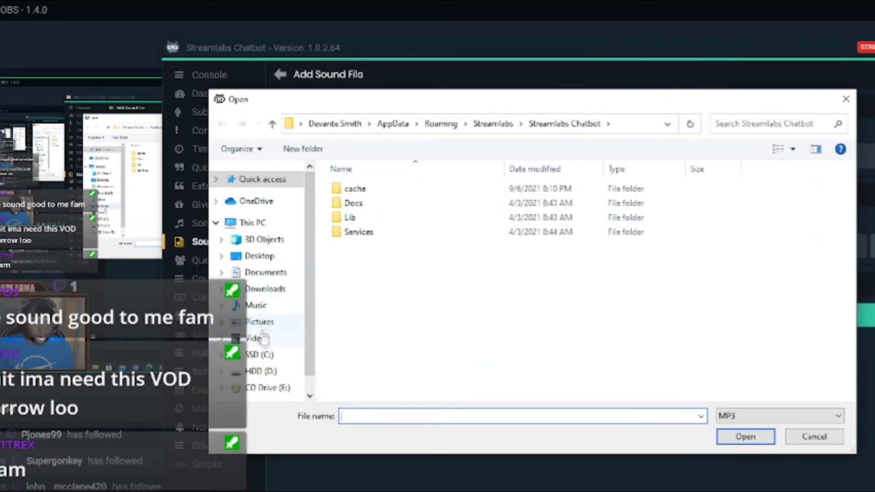
click(259, 321)
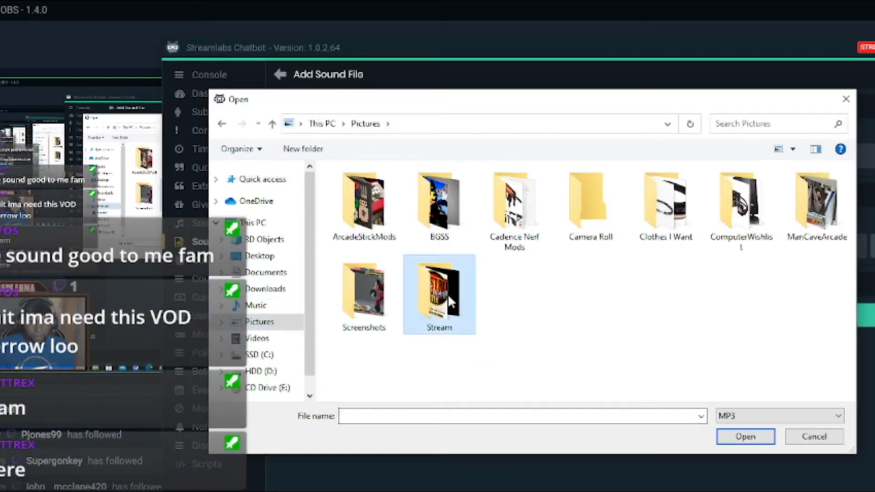
double_click(438, 293)
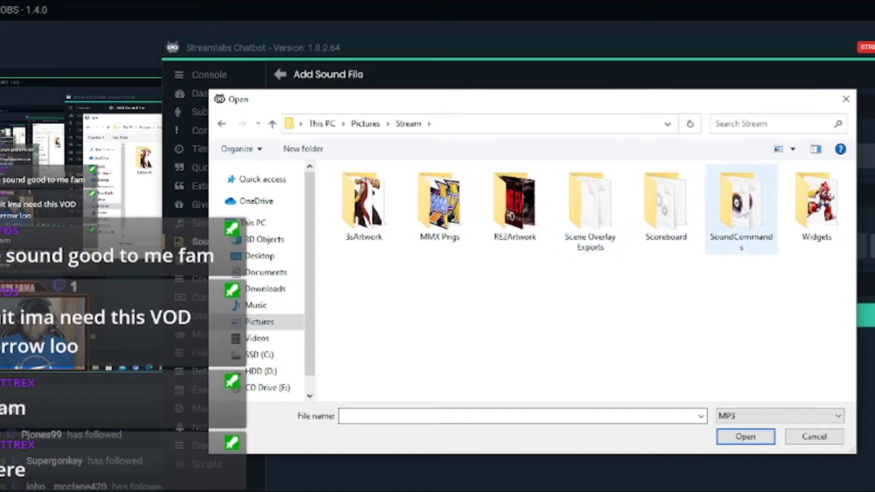
double_click(740, 206)
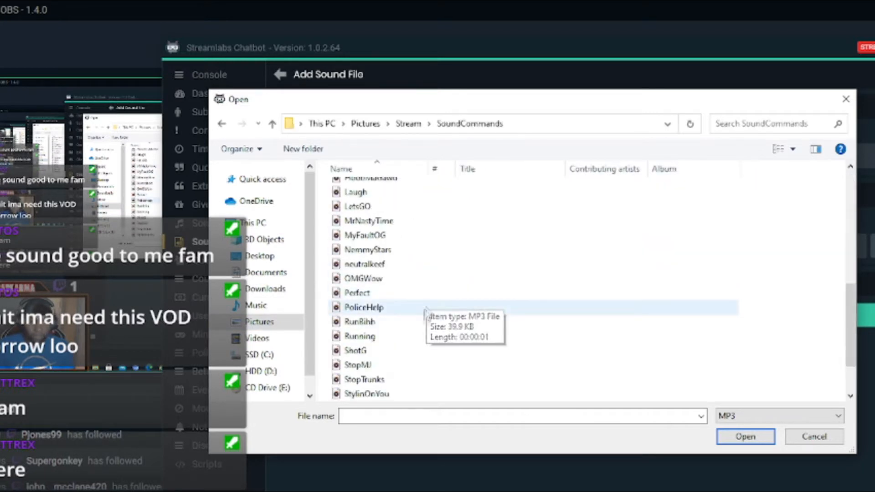
click(357, 271)
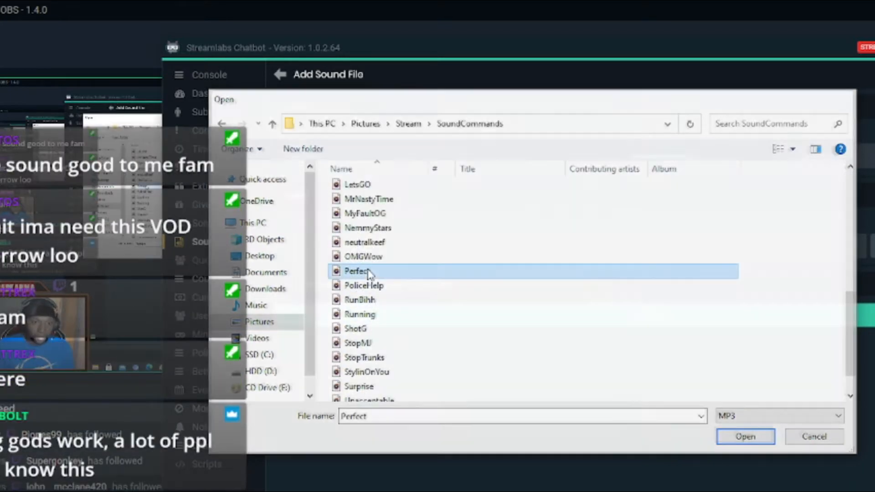
click(745, 437)
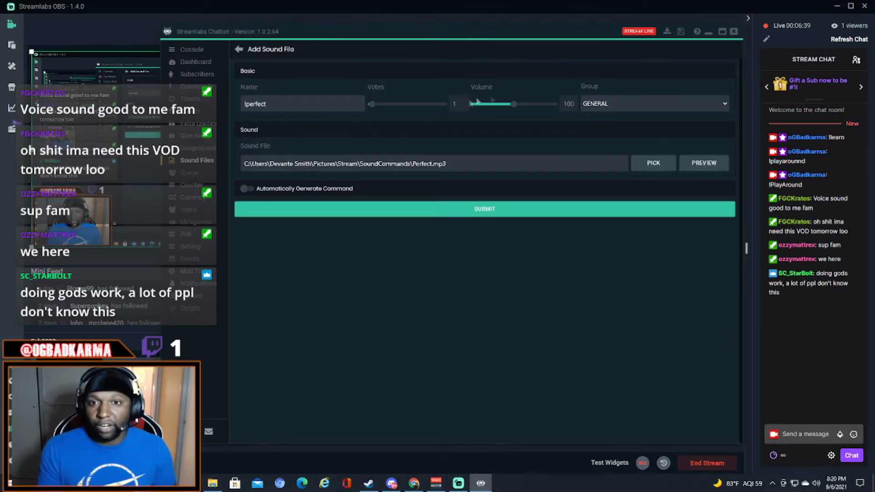
- Save the sound with volume 135, an auto-generated command, and 2-minute cooldowns
drag(491, 104, 524, 104)
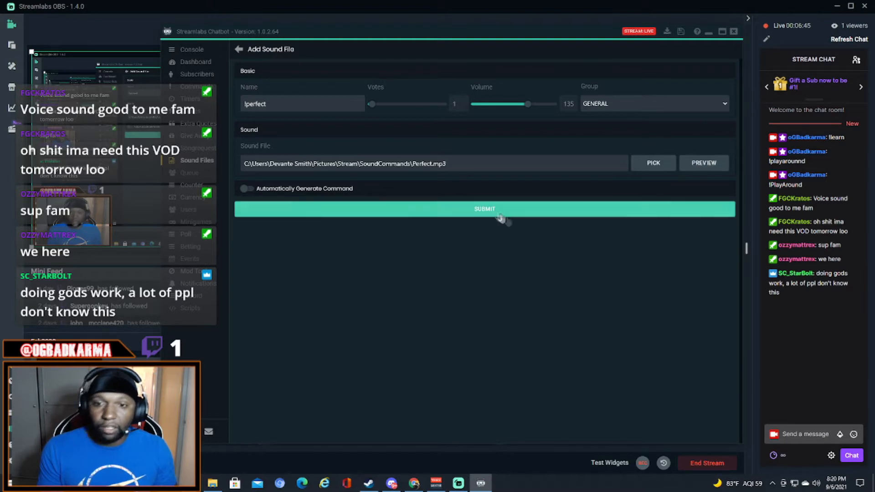
click(246, 188)
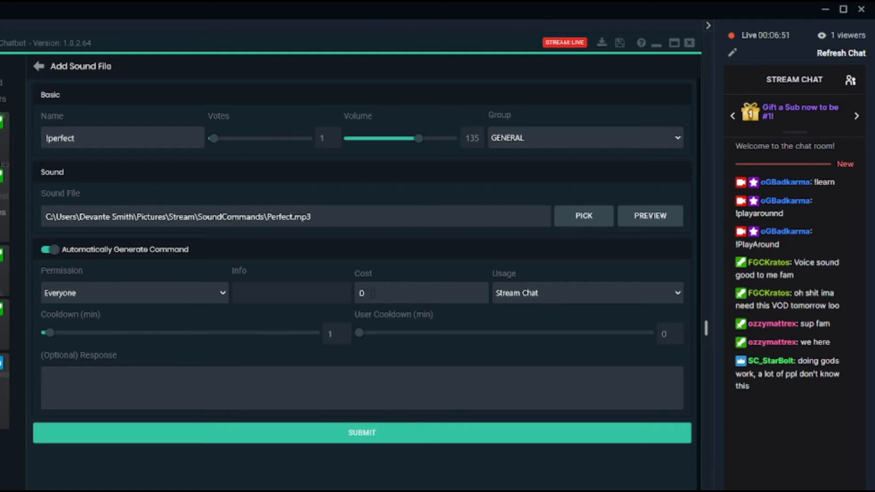
mouse_move(228, 337)
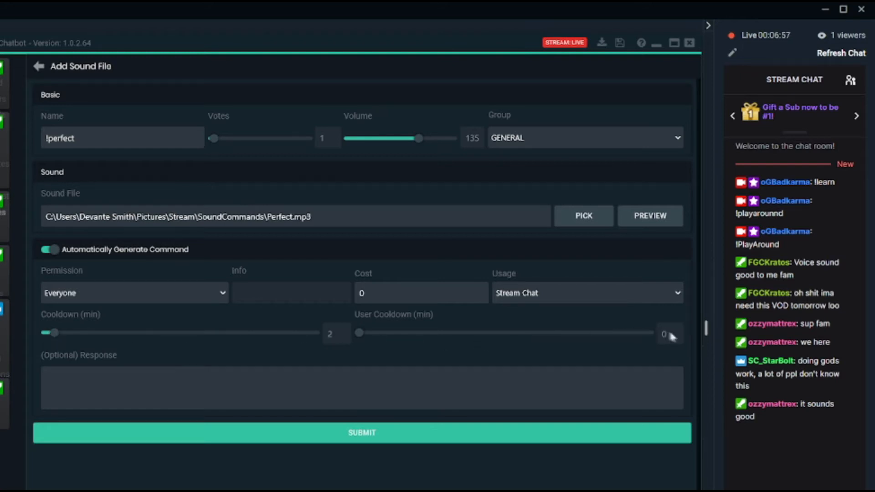
drag(663, 333, 365, 333)
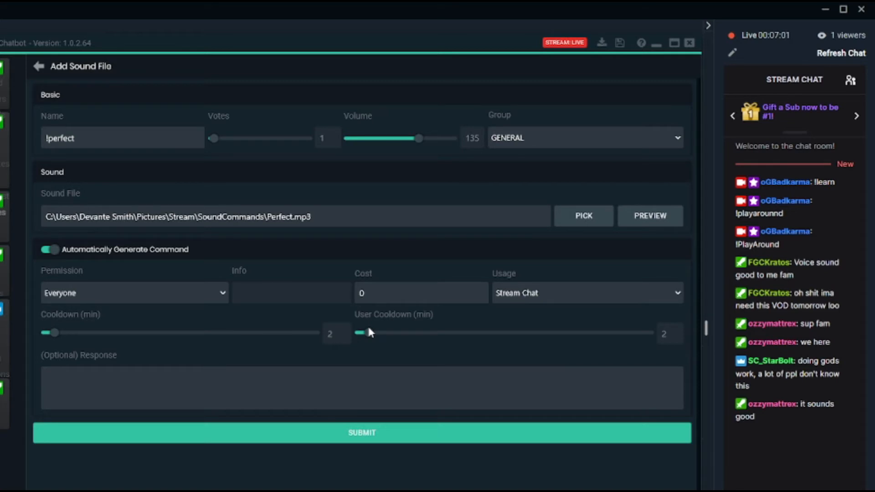
mouse_move(265, 202)
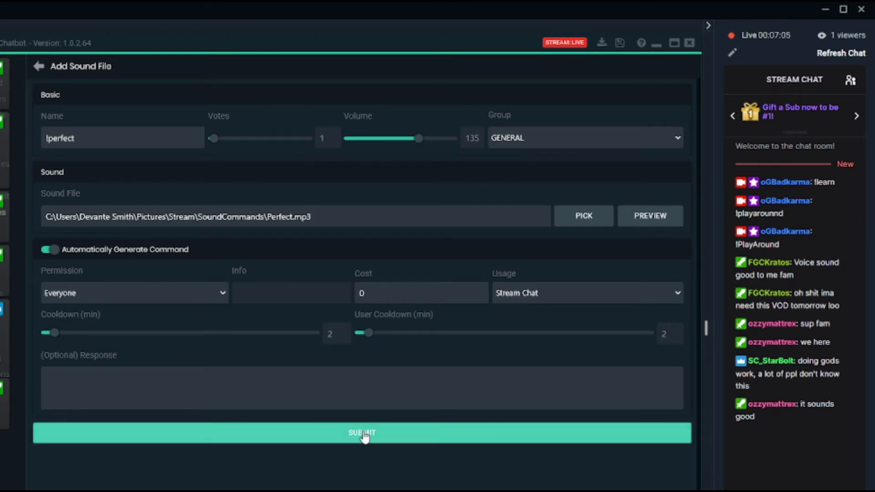
click(361, 432)
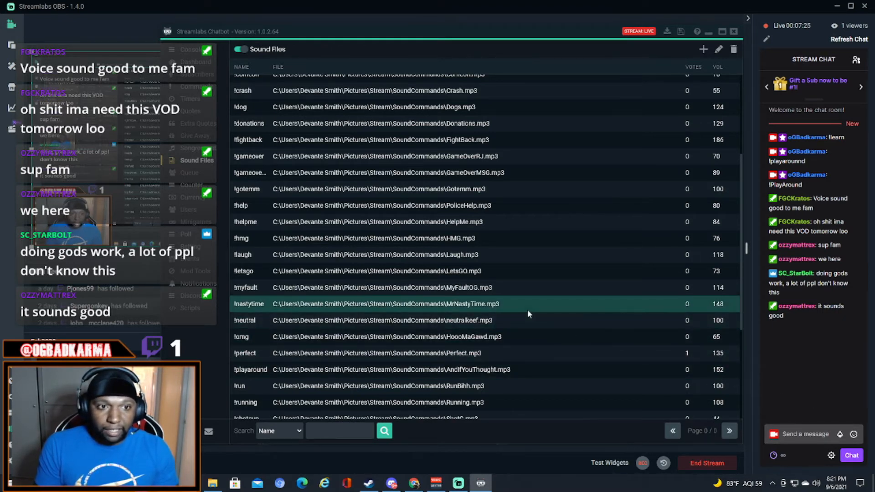
- Confirm the !perfect entry appears in the Sound Files list
click(463, 336)
text(!)
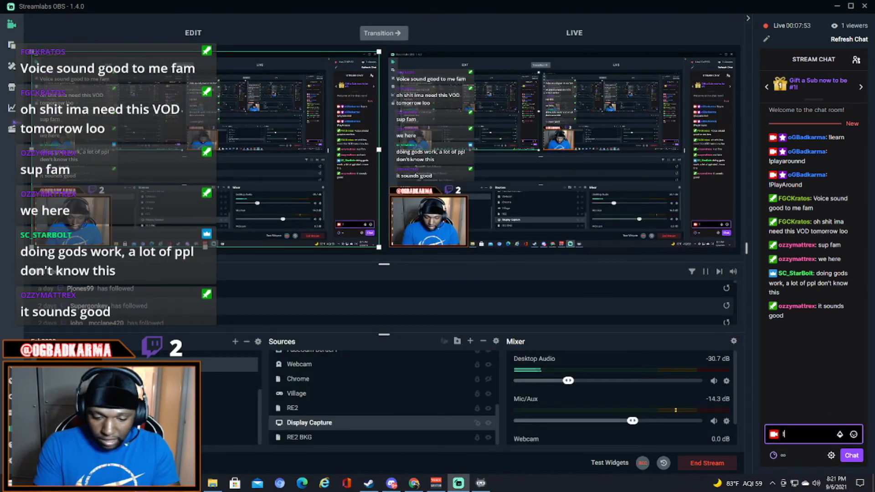
- Begin typing a Stream Chat message starting with 'tw'
text(tw)
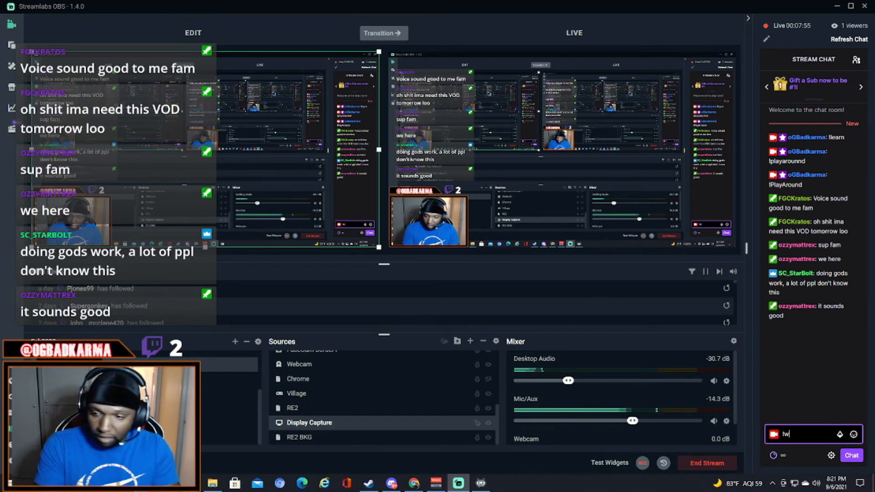